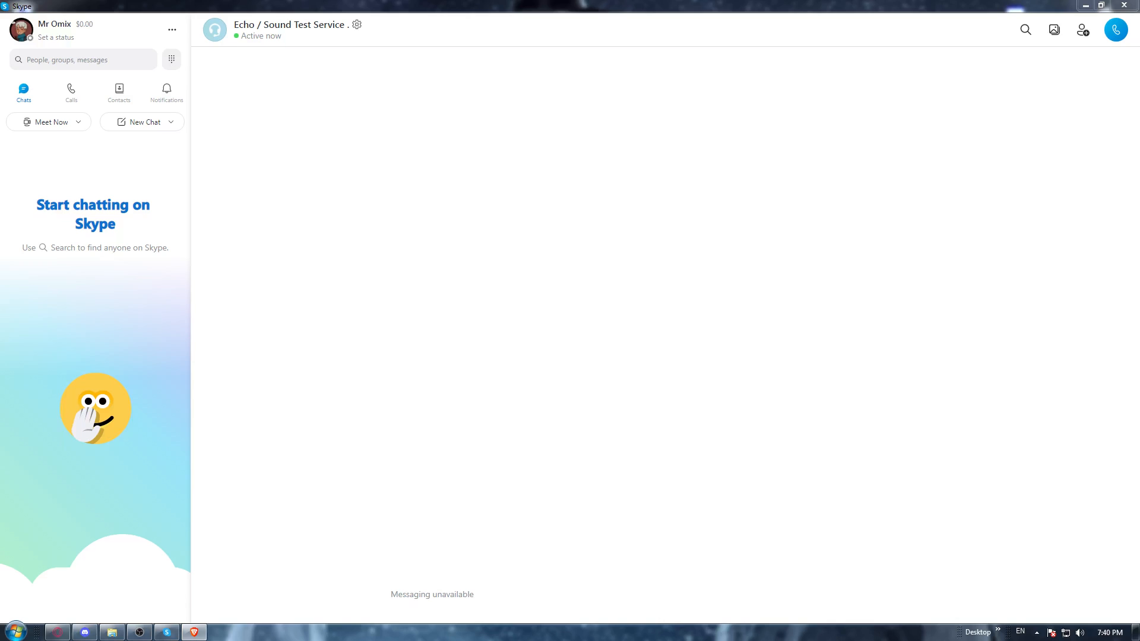
Reach Skype Settings via the account menu and review the Messaging then General preferences
click(171, 29)
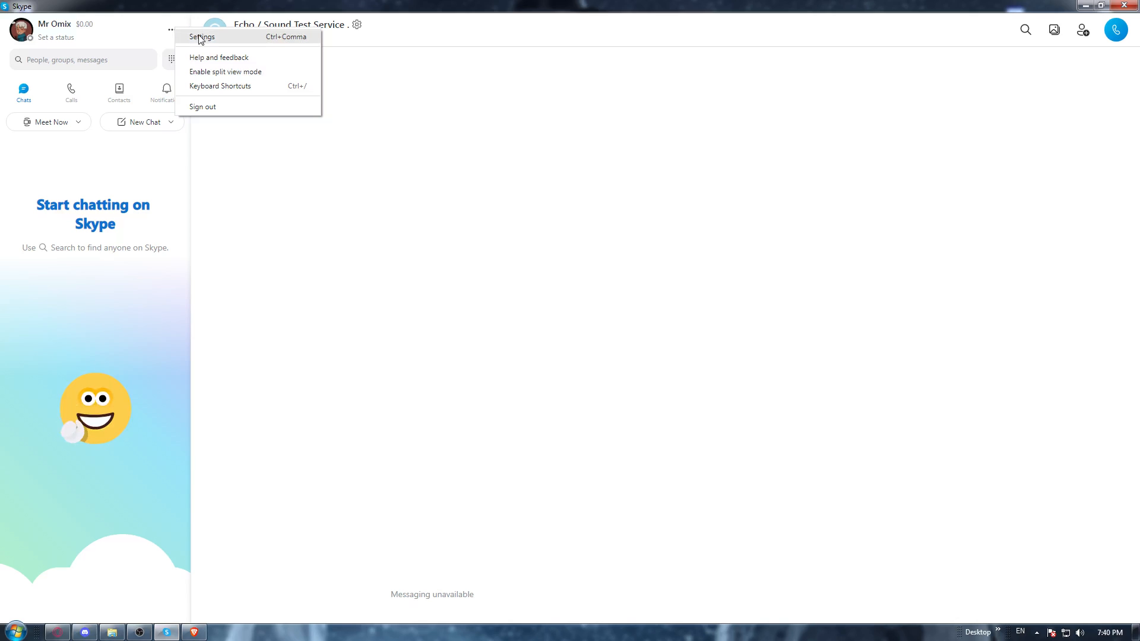
click(203, 37)
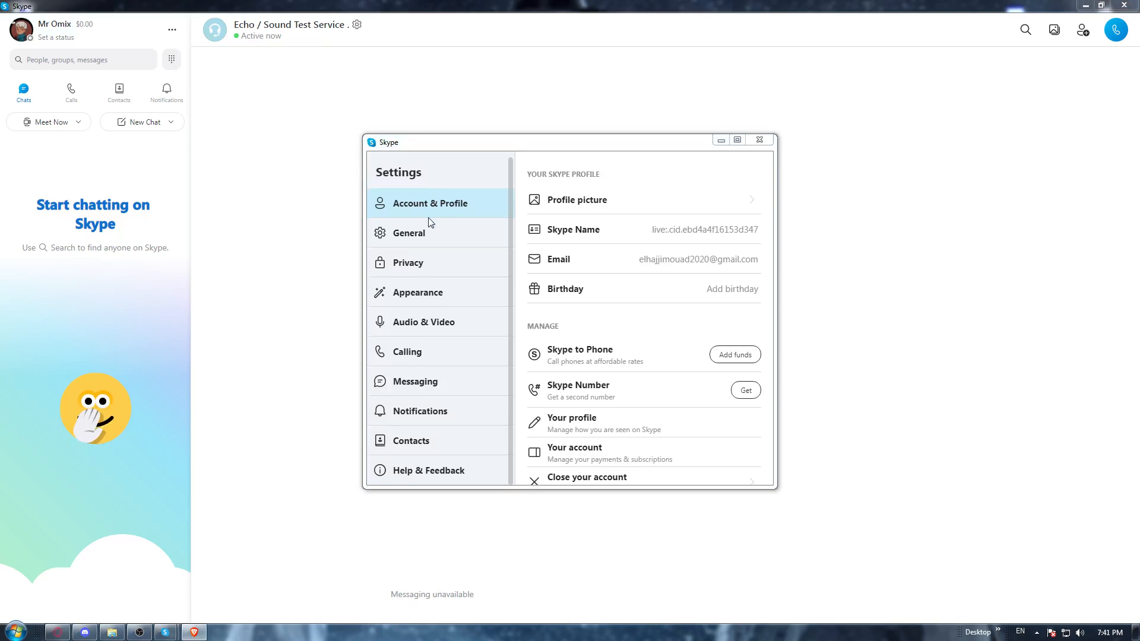
mouse_move(429, 384)
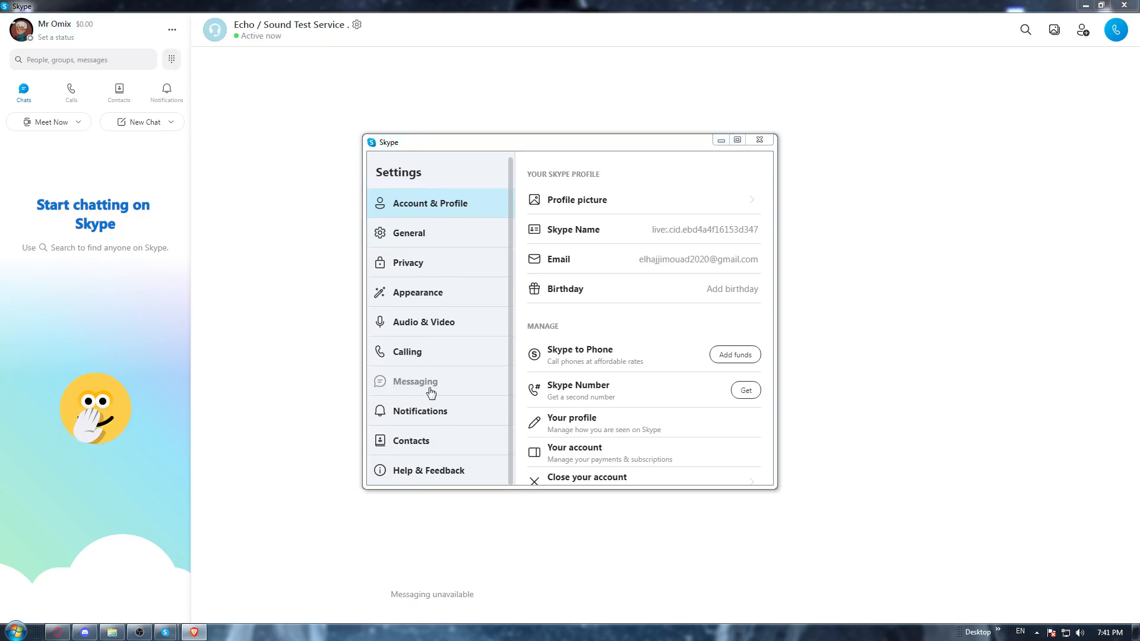
click(414, 381)
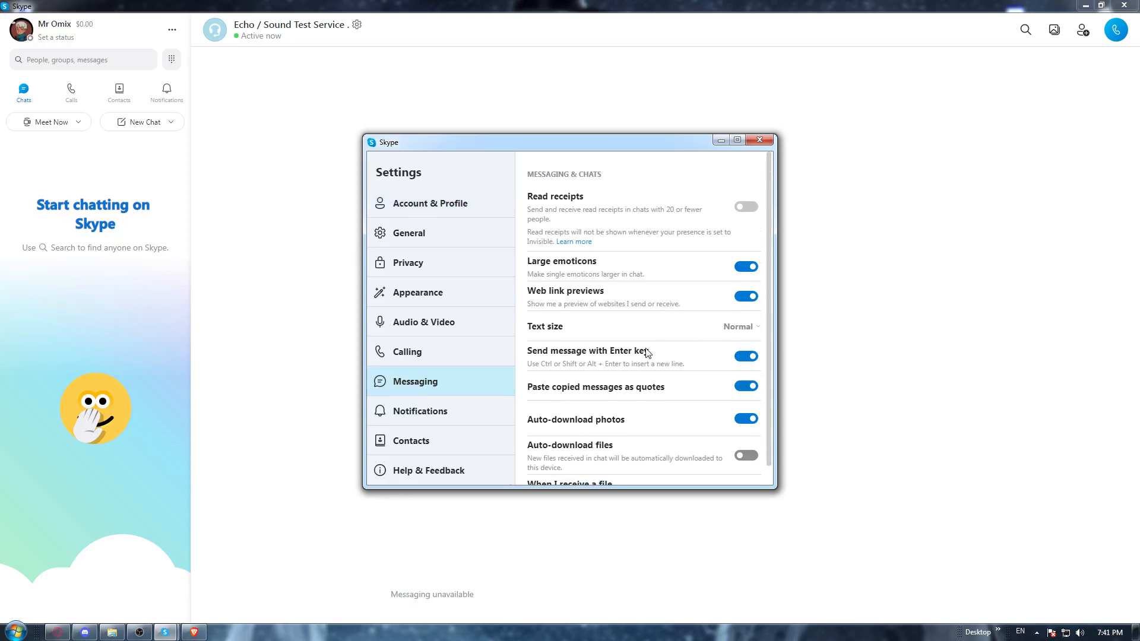
click(408, 233)
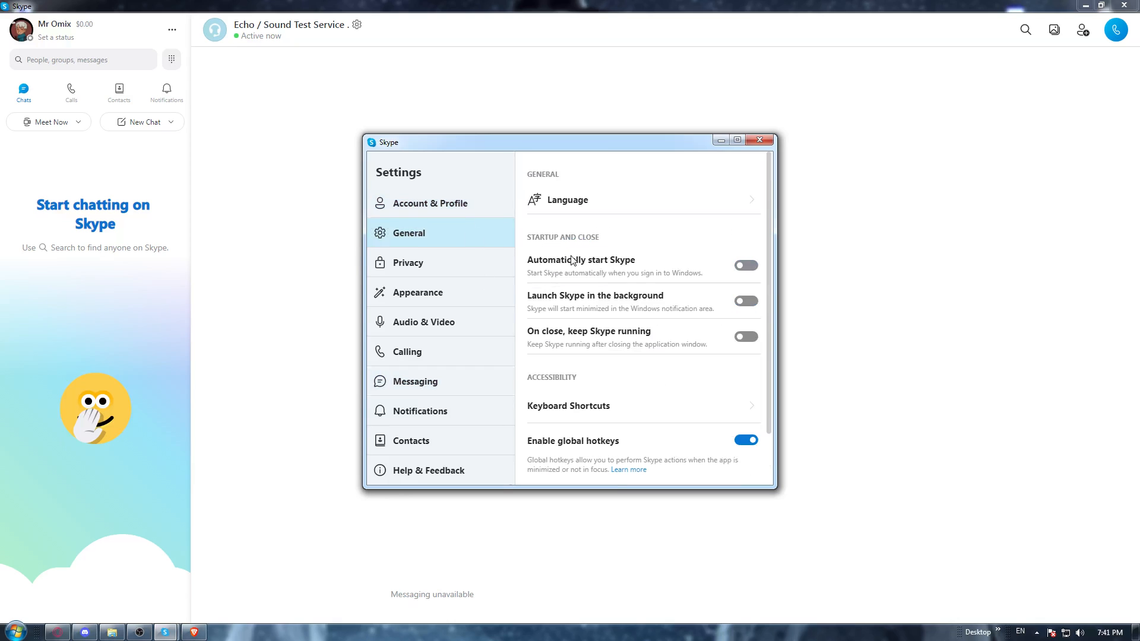
mouse_move(761, 140)
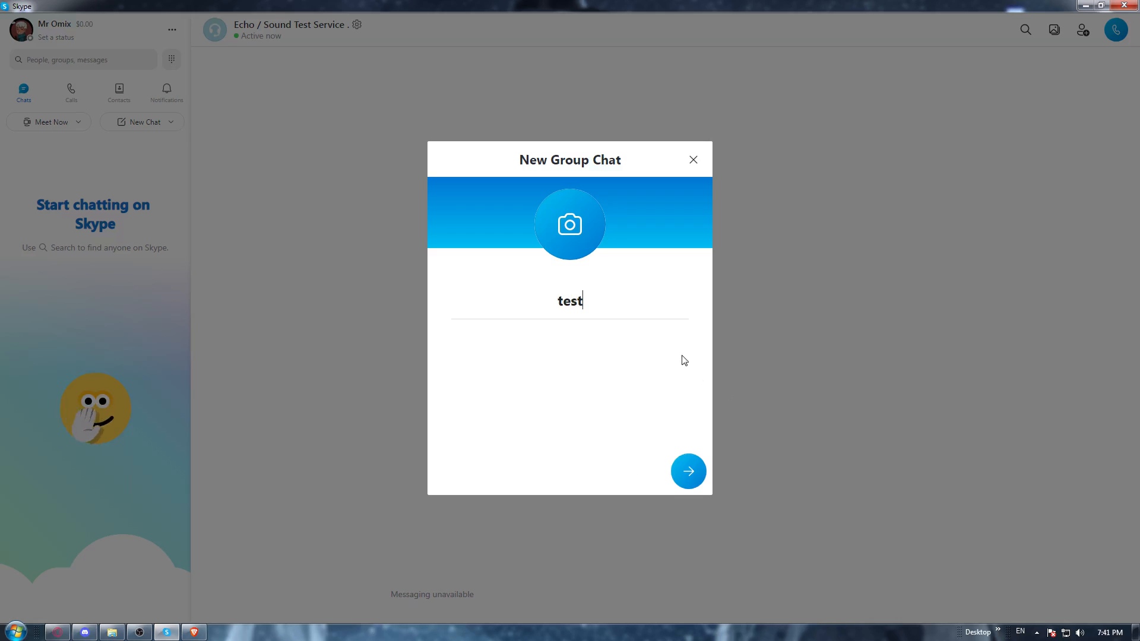
Confirm the group name 'test' and finish creating it without adding any members
click(688, 471)
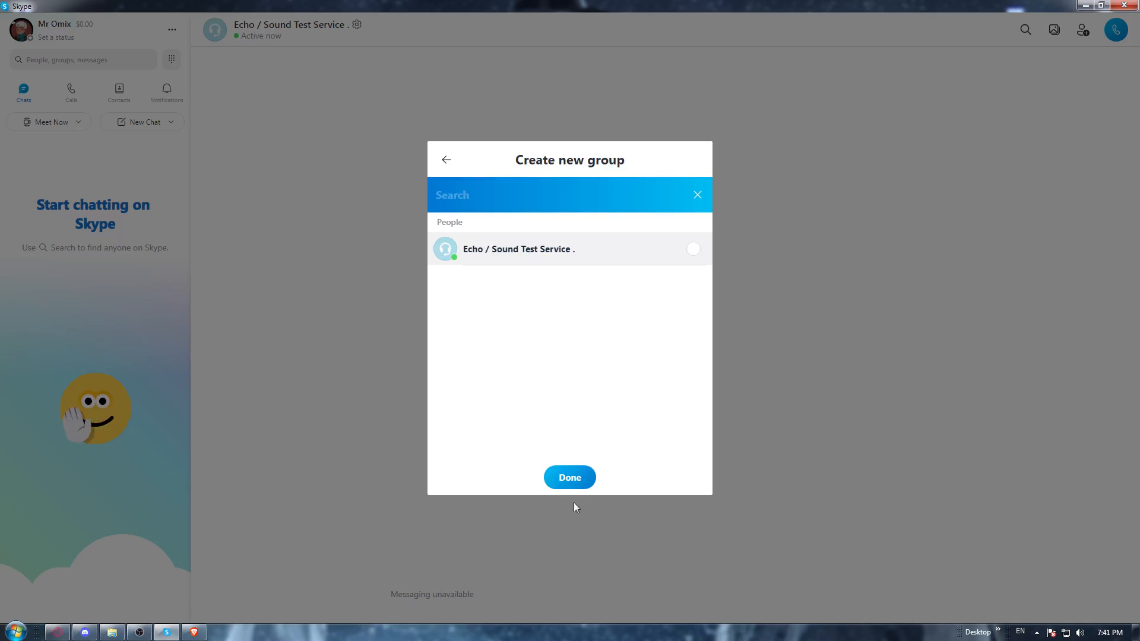
click(569, 477)
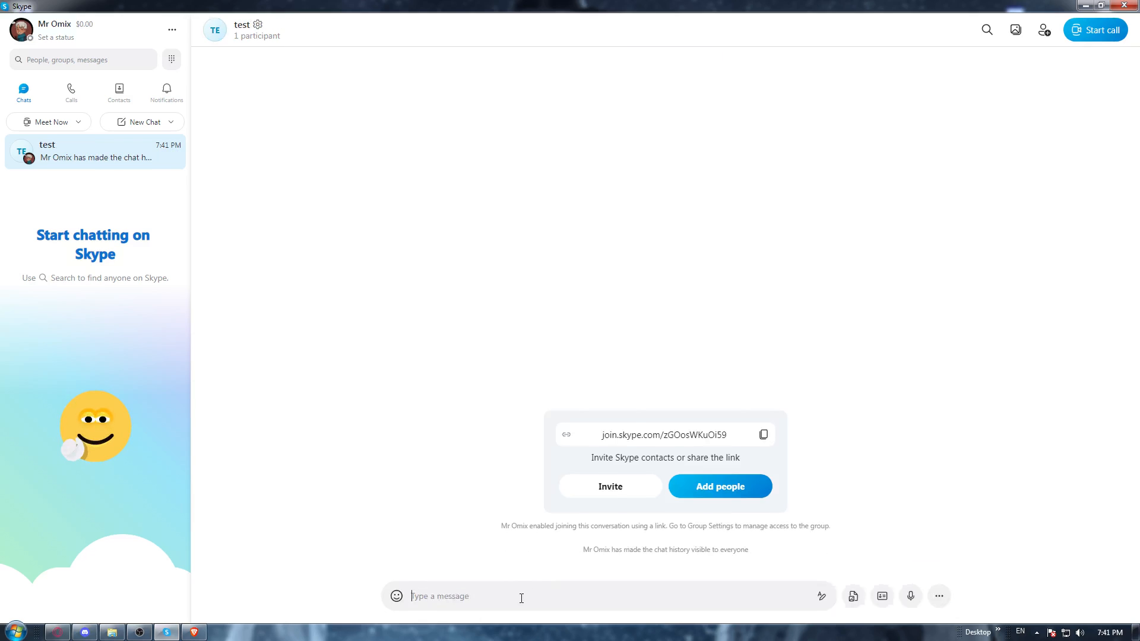
Send the gibberish message 'adsfljjbsd:ljf' to the test group chat
text(adsfljjbsd:ljf)
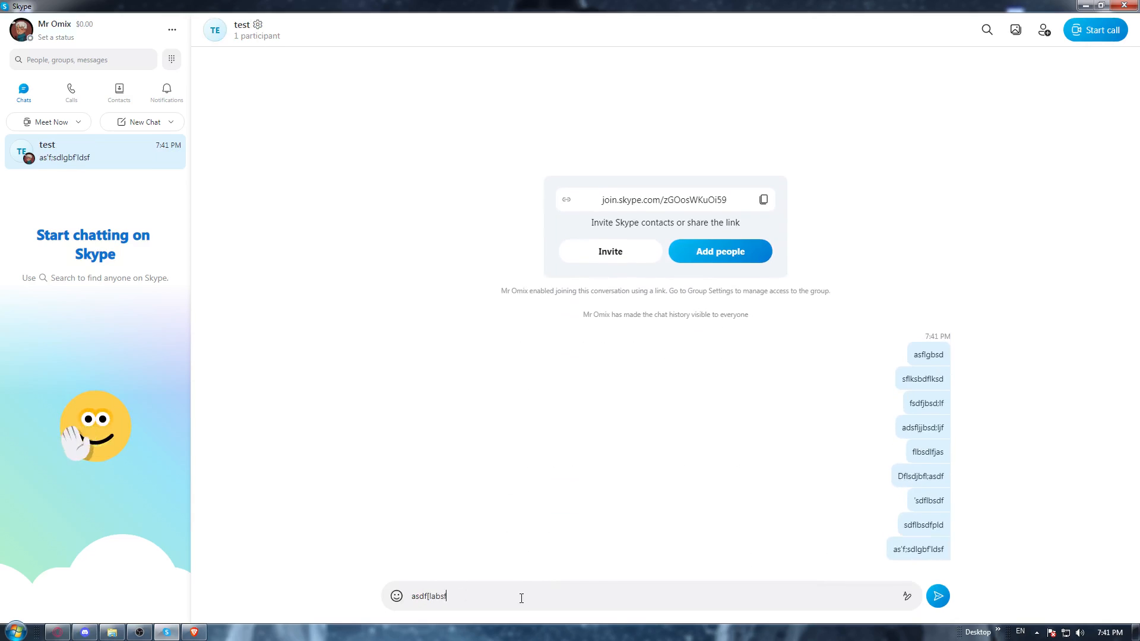
key(Return)
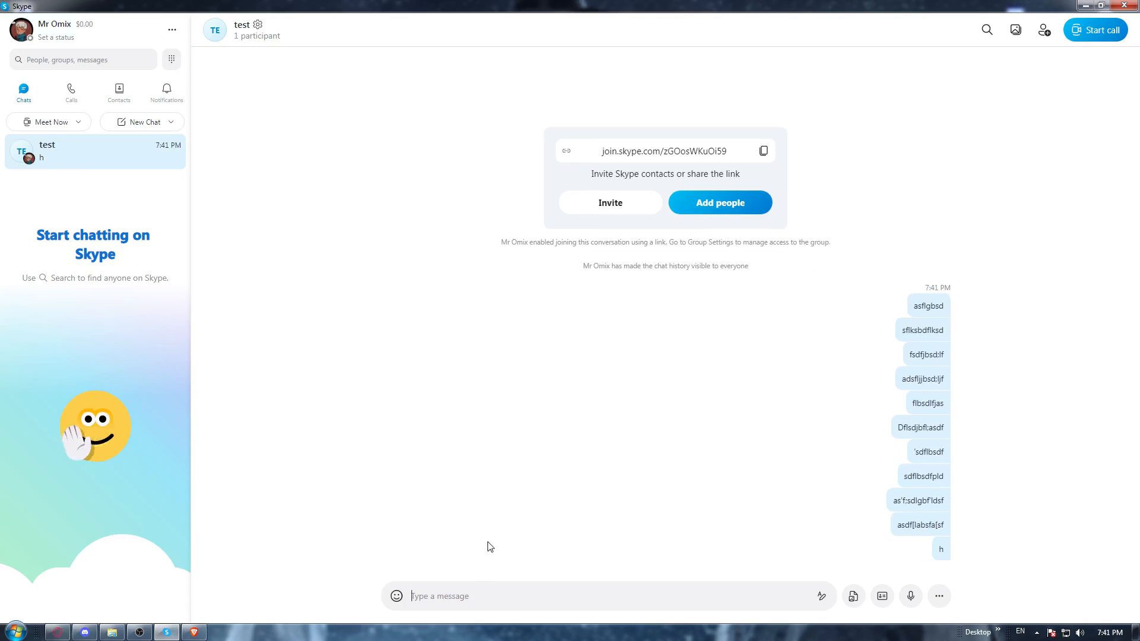
mouse_move(930, 305)
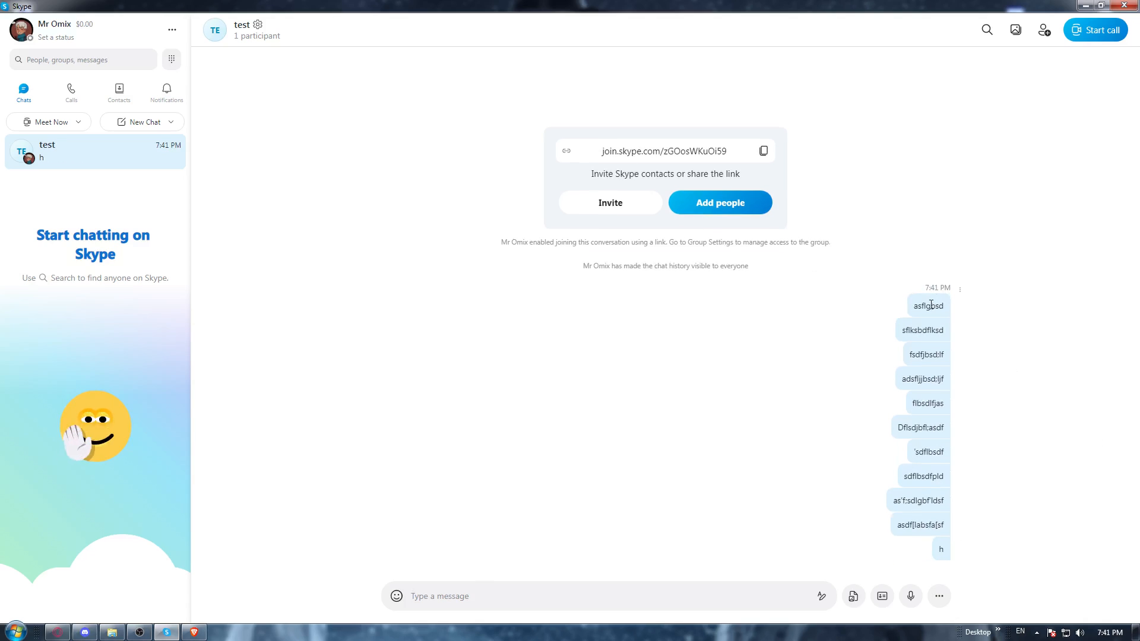
right_click(928, 306)
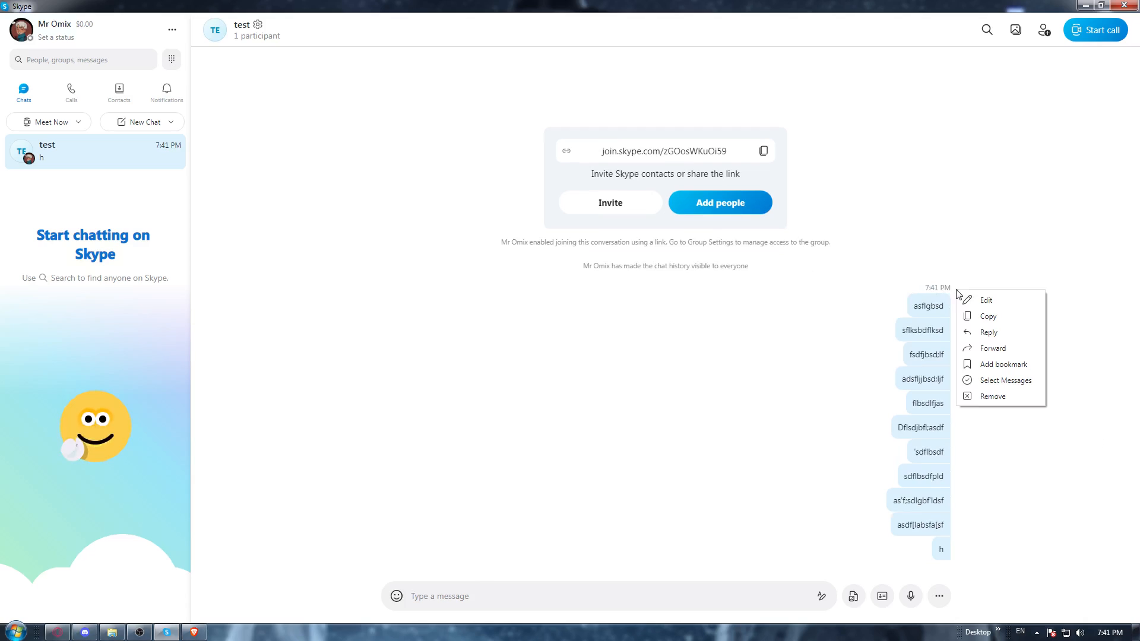
mouse_move(1005, 380)
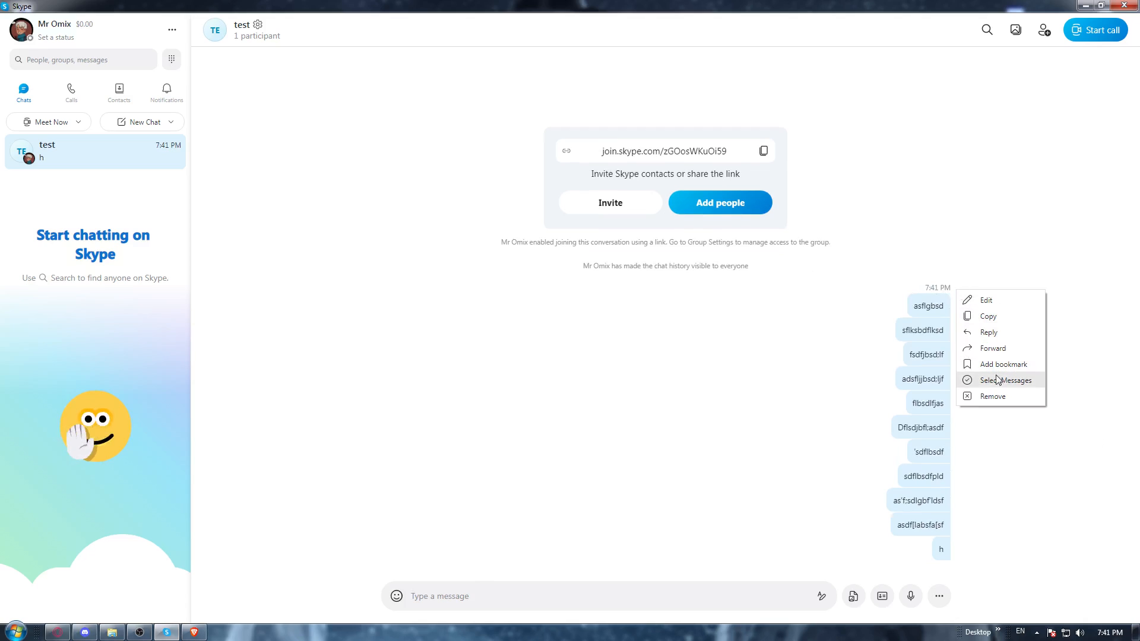
click(1005, 380)
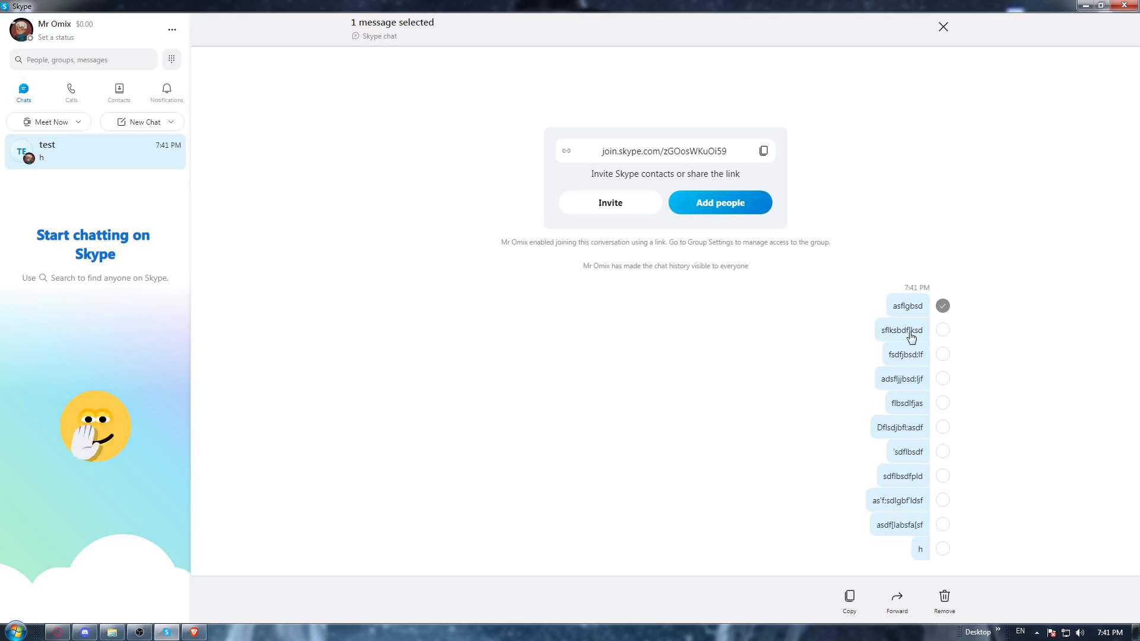
mouse_move(944, 336)
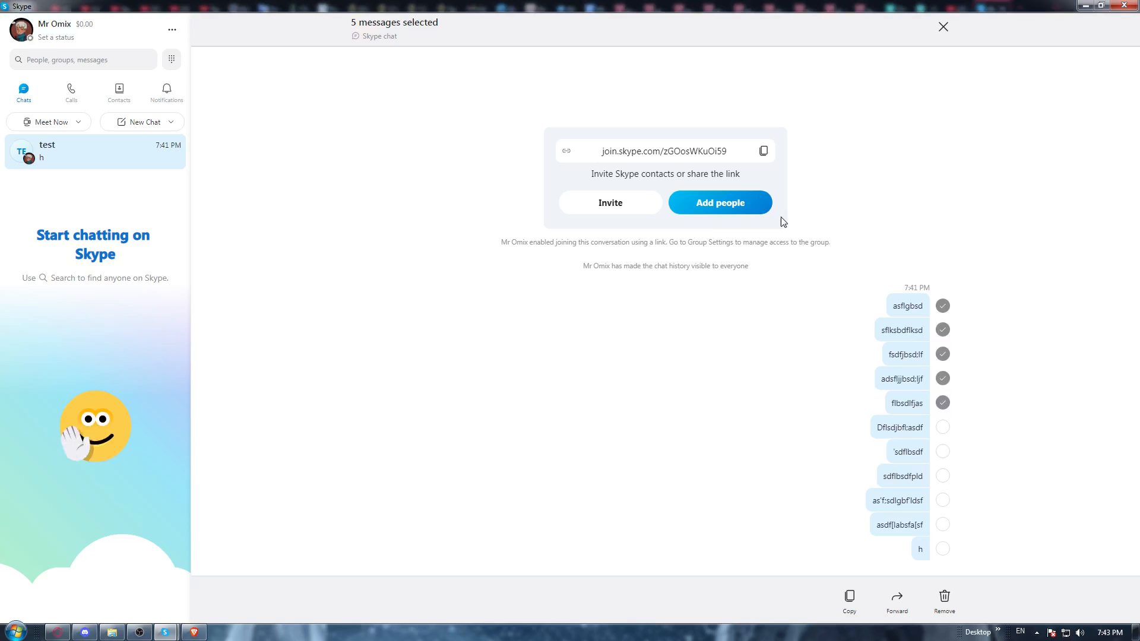
click(942, 427)
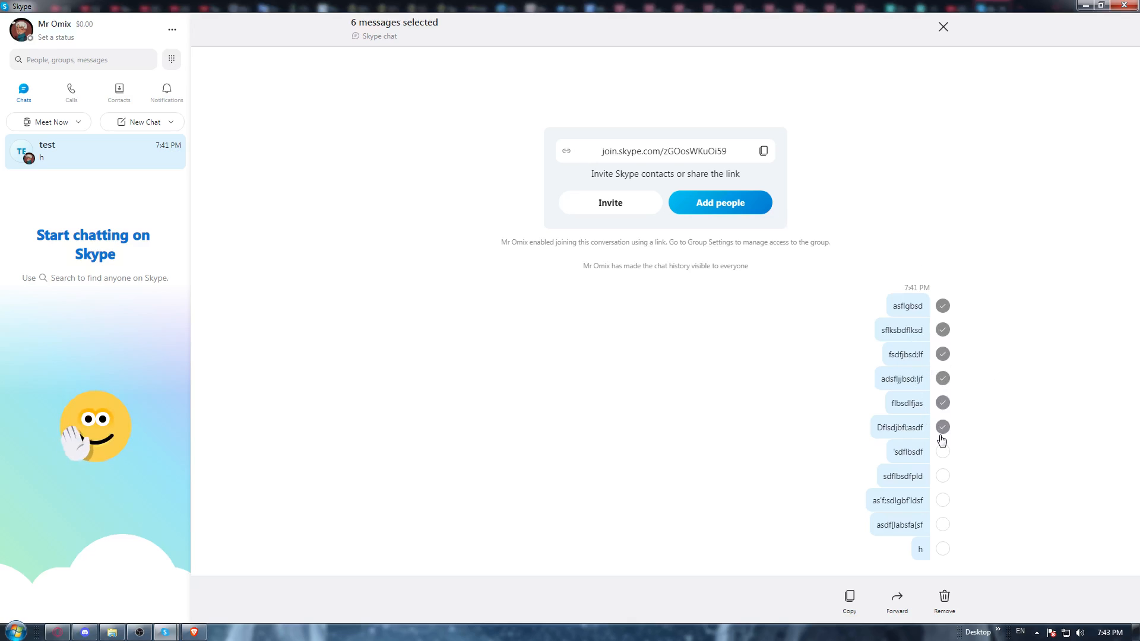
click(942, 426)
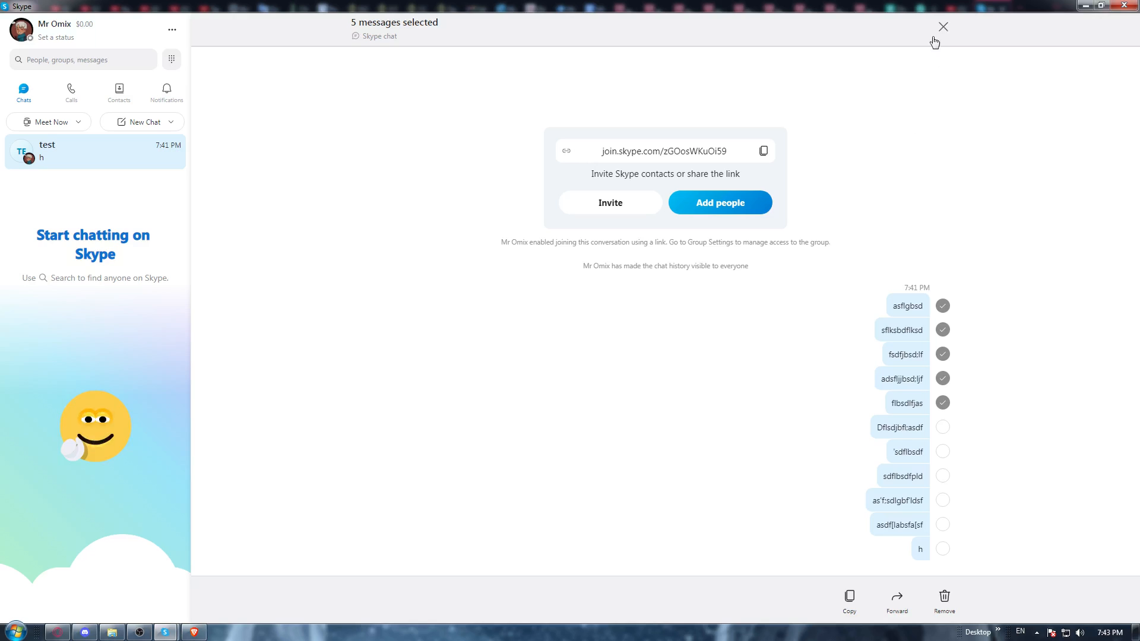
click(942, 27)
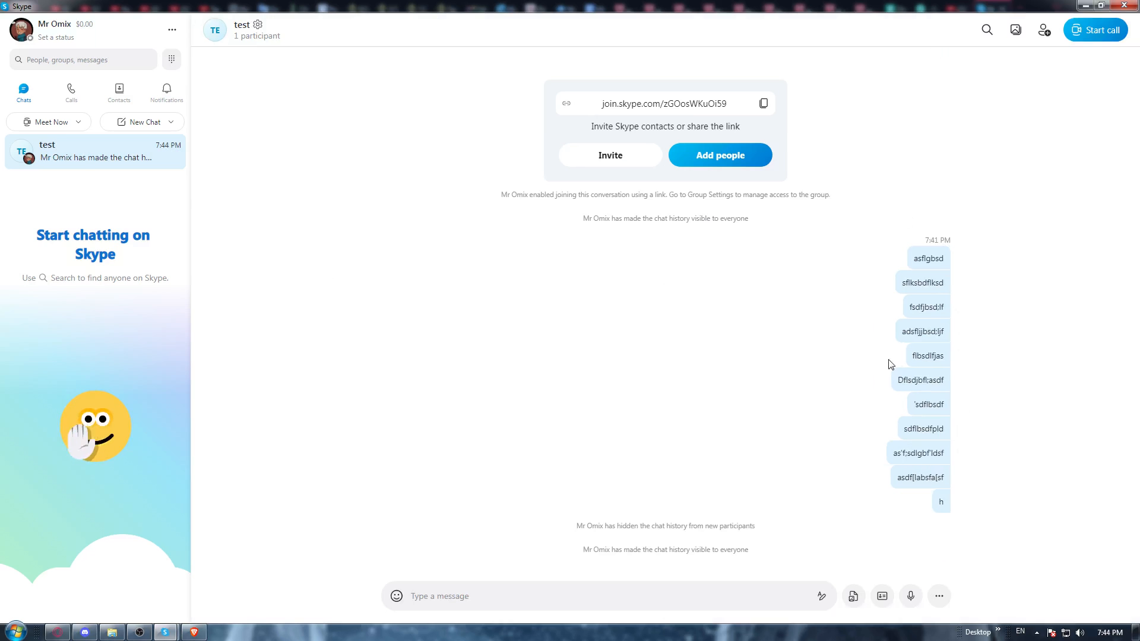
mouse_move(938, 247)
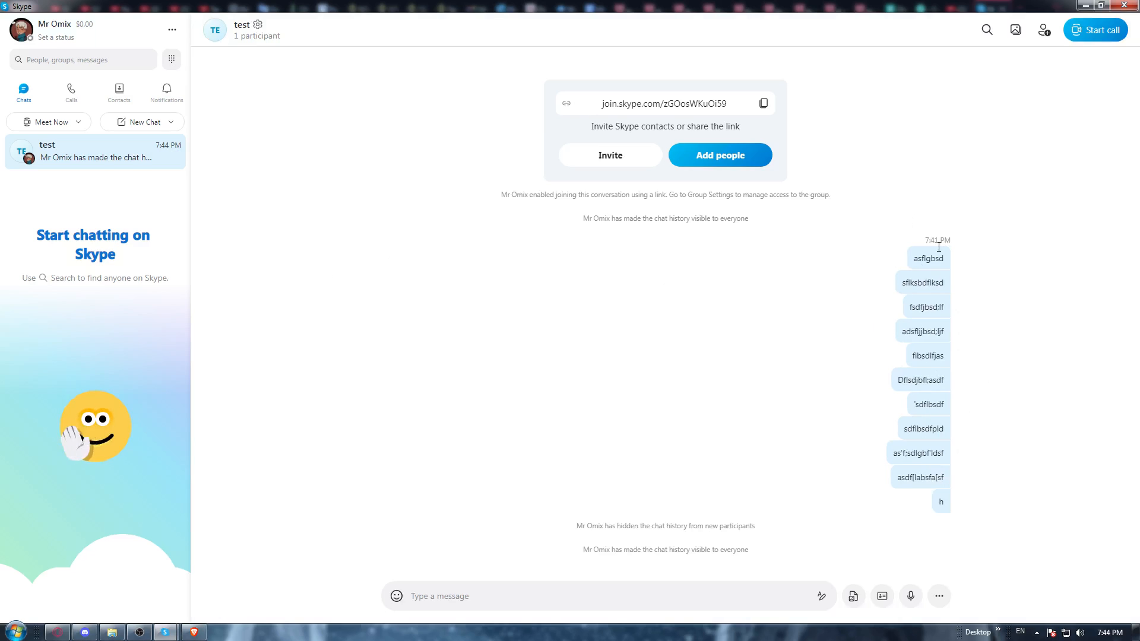
mouse_move(98, 158)
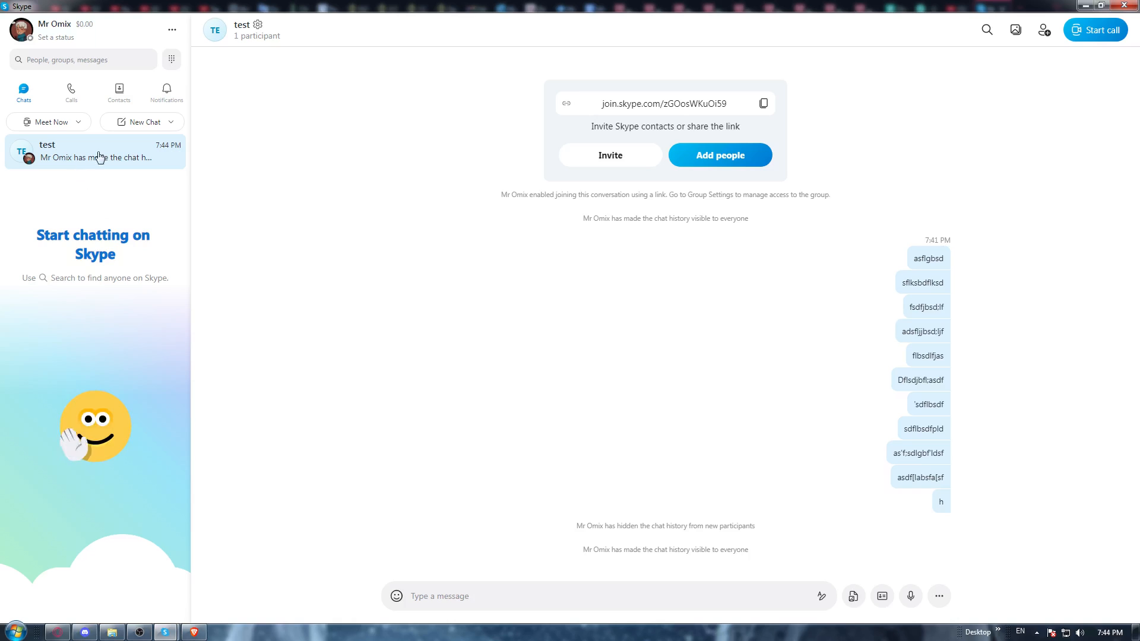
Clear the test chat's entire conversation from the sidebar context menu and confirm the deletion
right_click(95, 153)
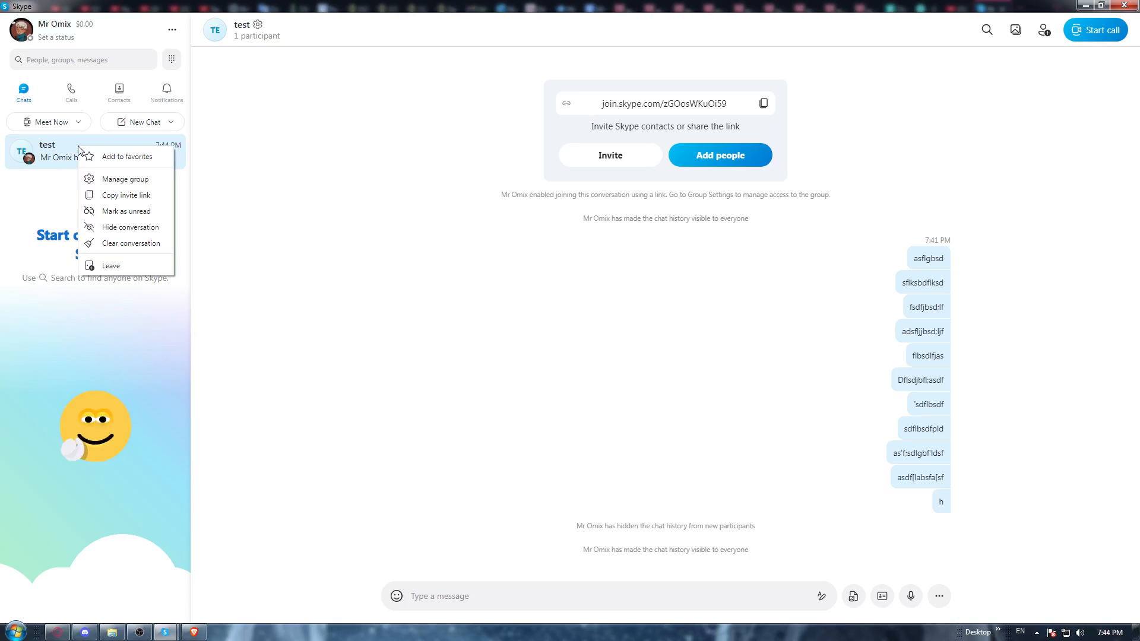
mouse_move(121, 242)
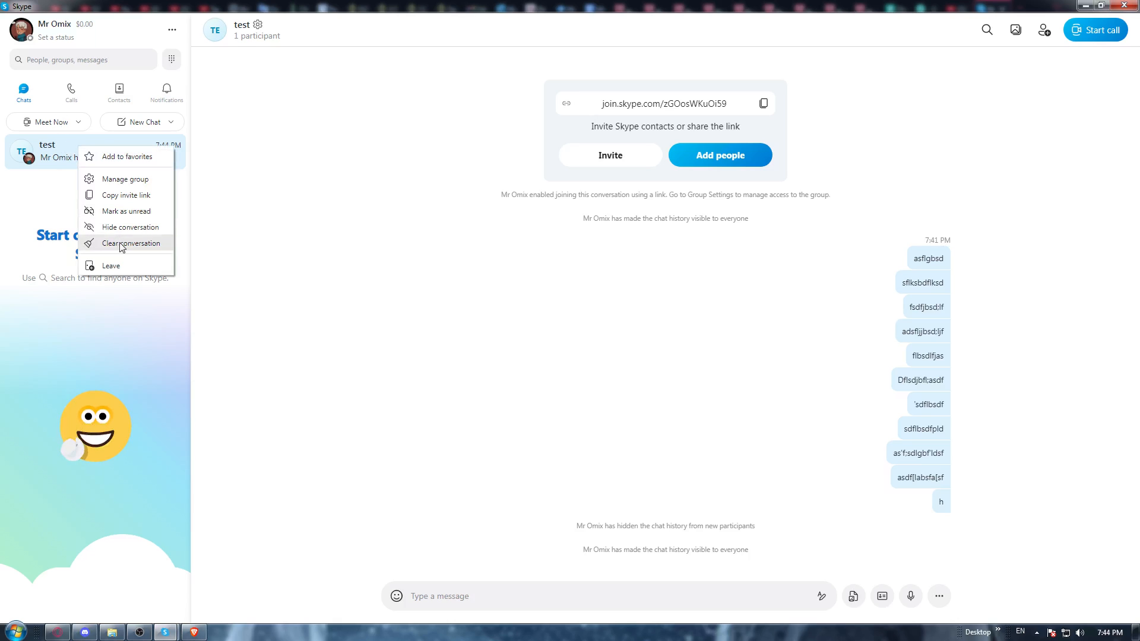
click(132, 243)
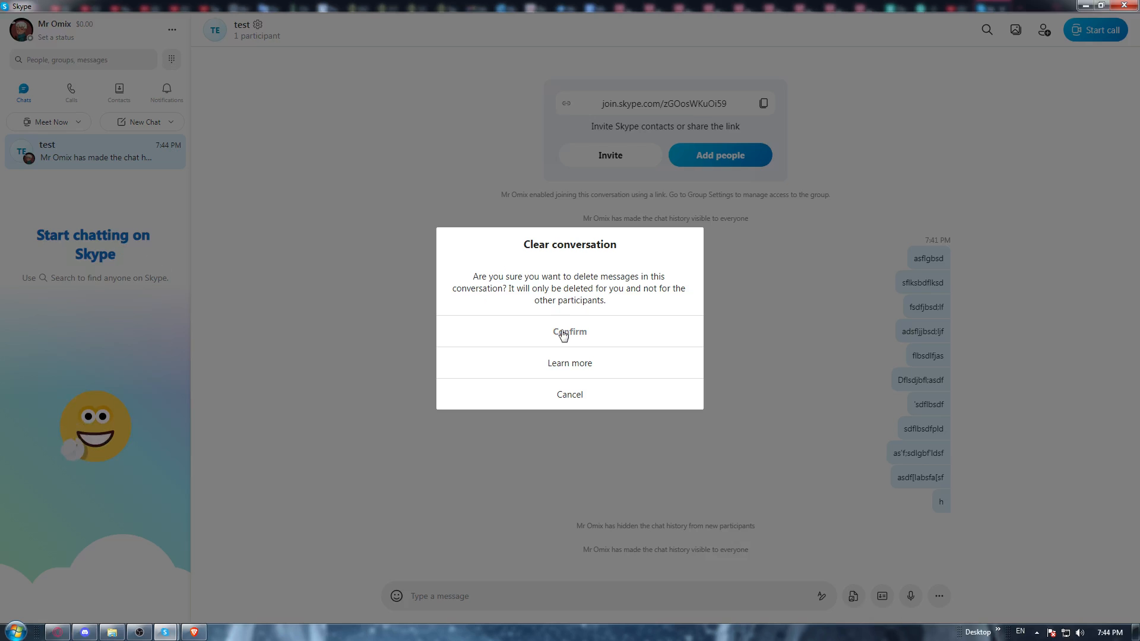
click(568, 331)
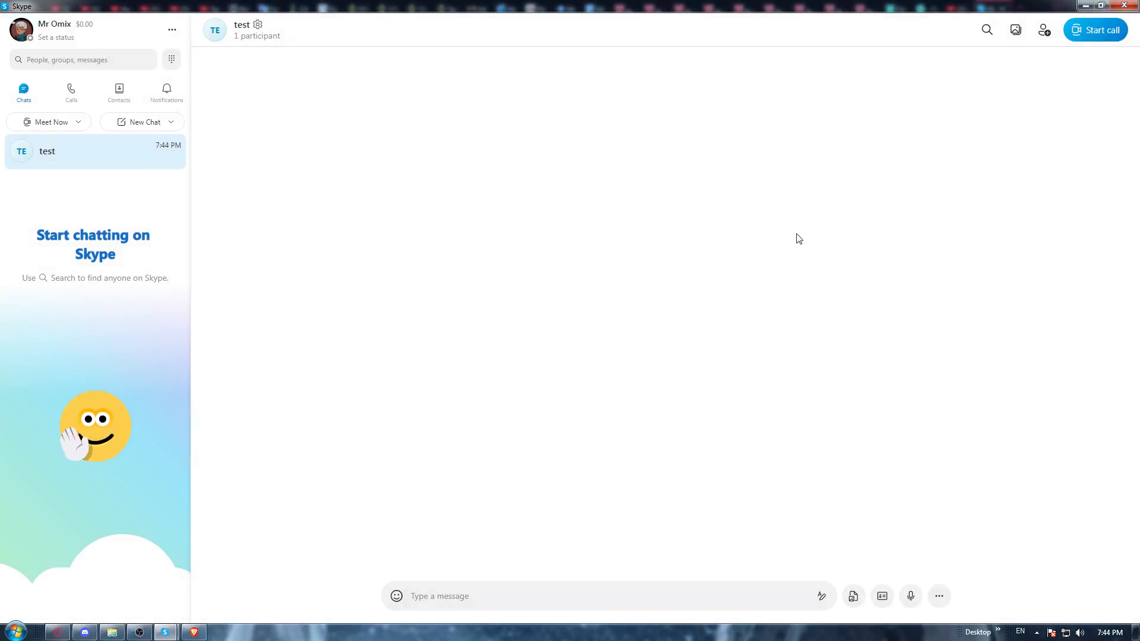
mouse_move(536, 361)
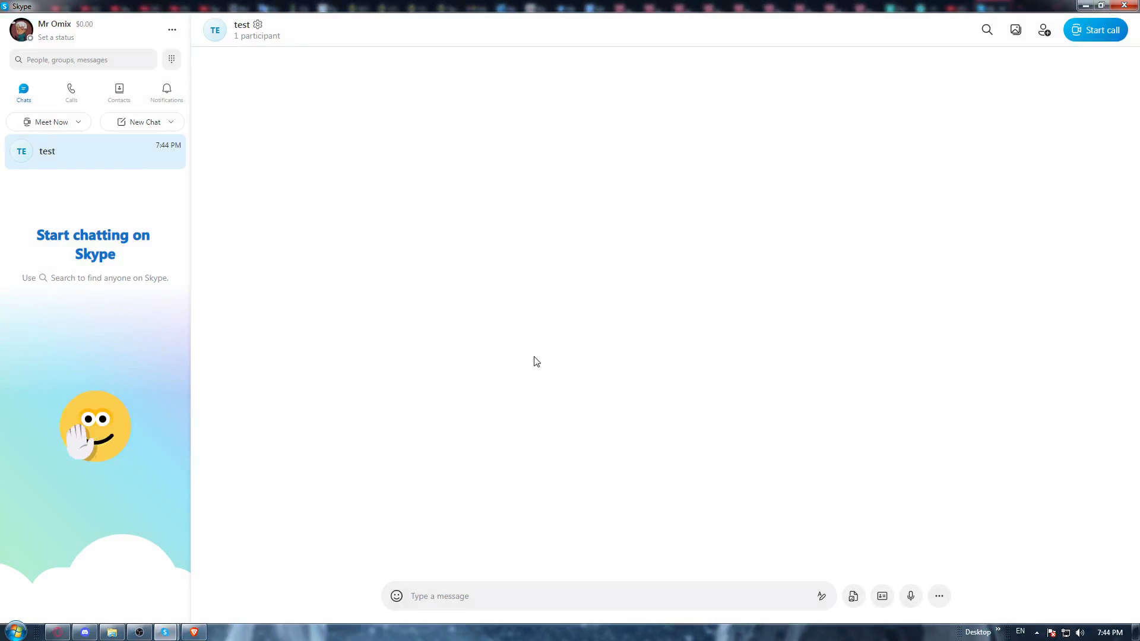